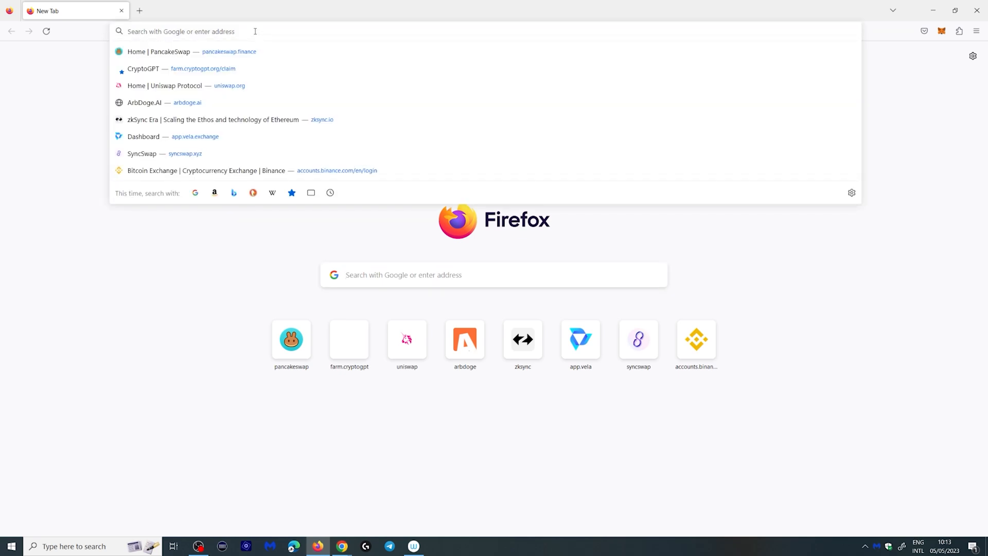
Load ordinalswallet.com in a new Firefox tab from the address bar
text(ordinalswallet.com)
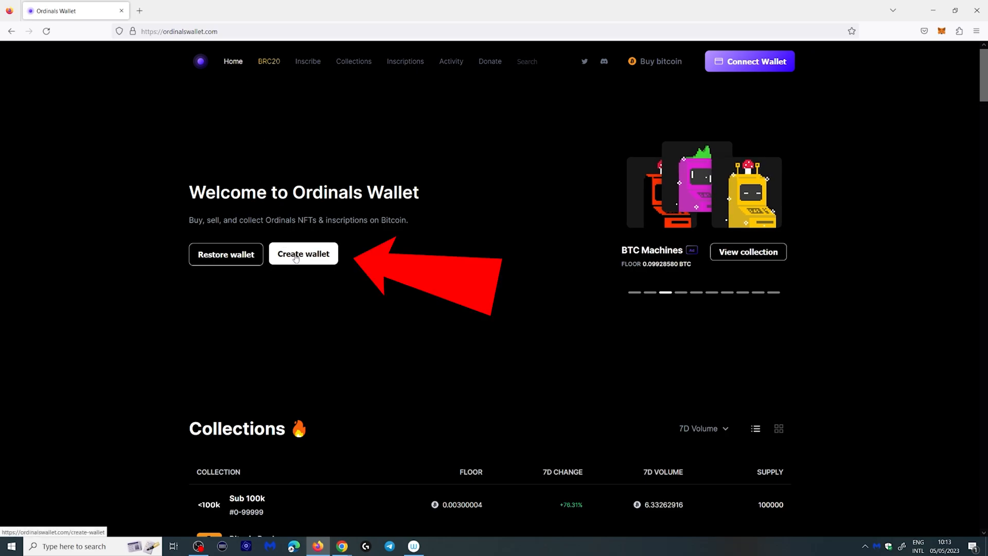
Choose Create wallet, then Create new wallet to reach the password step
click(303, 254)
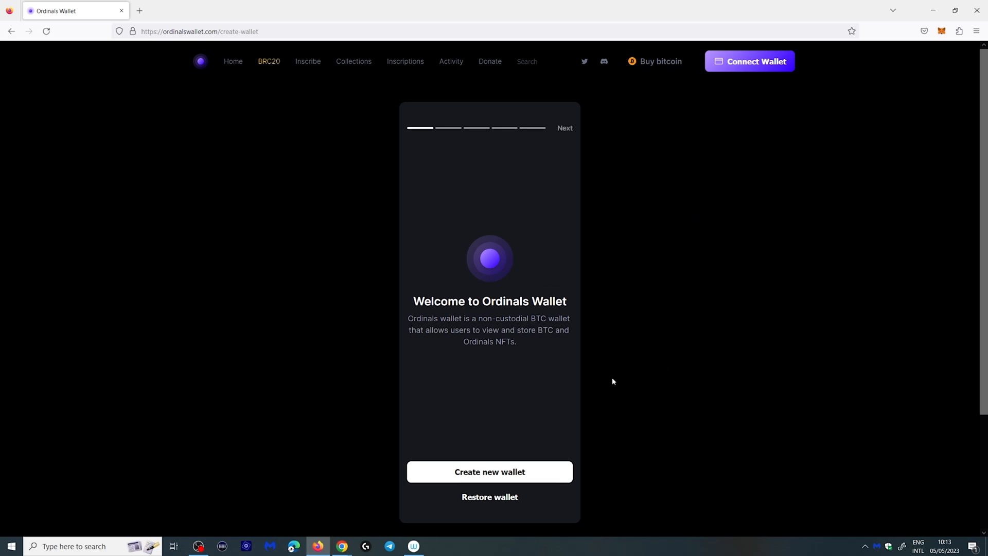
mouse_move(505, 464)
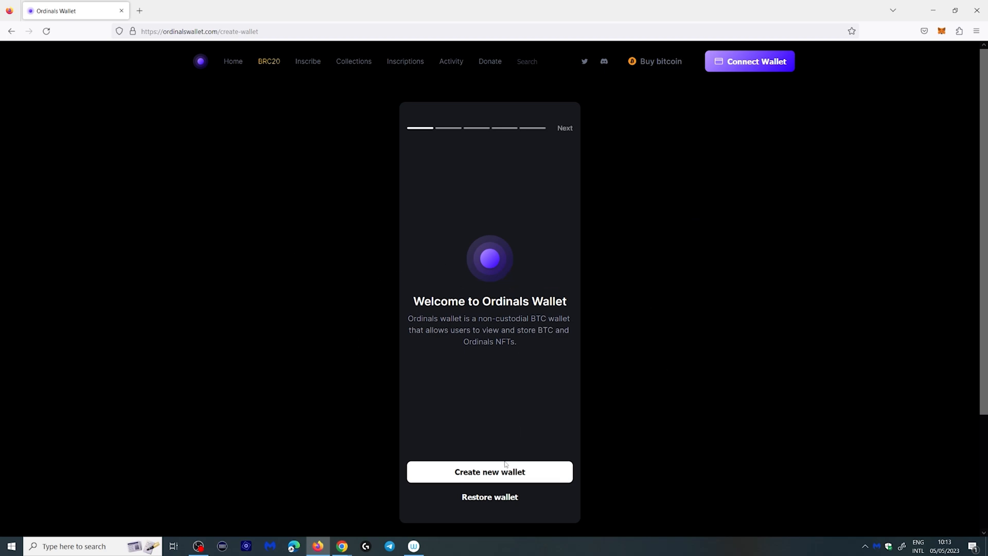
click(489, 472)
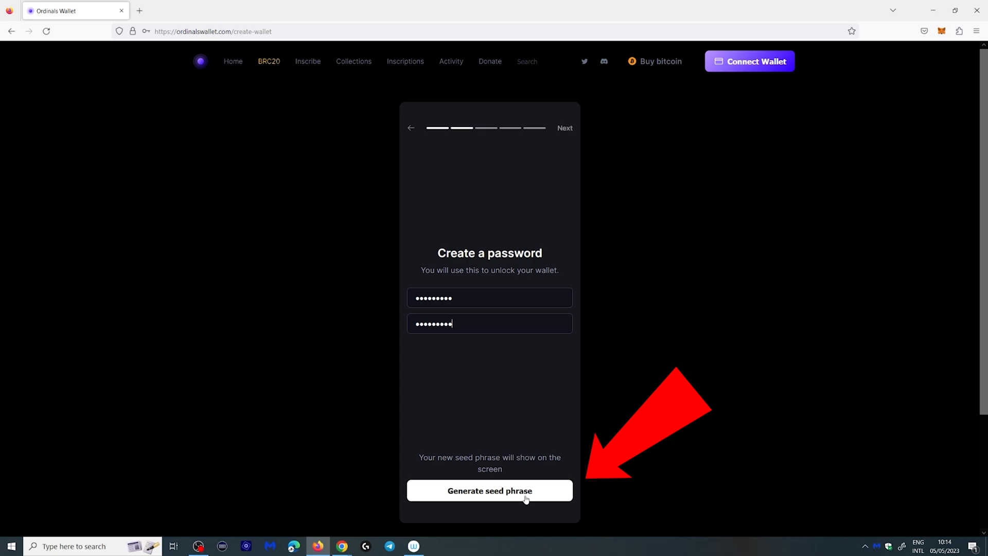
Generate the seed phrase and continue to the Confirm back up screen
click(489, 491)
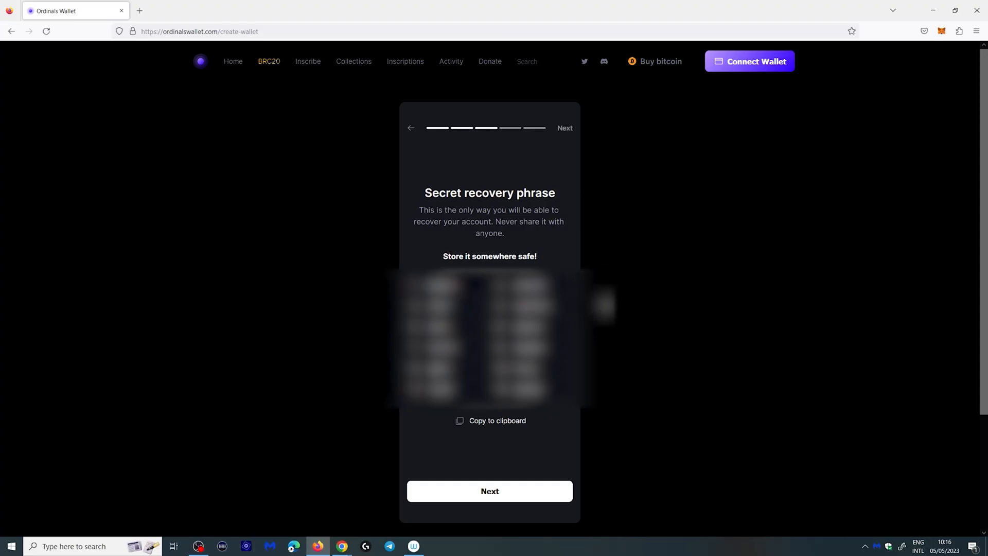
click(489, 491)
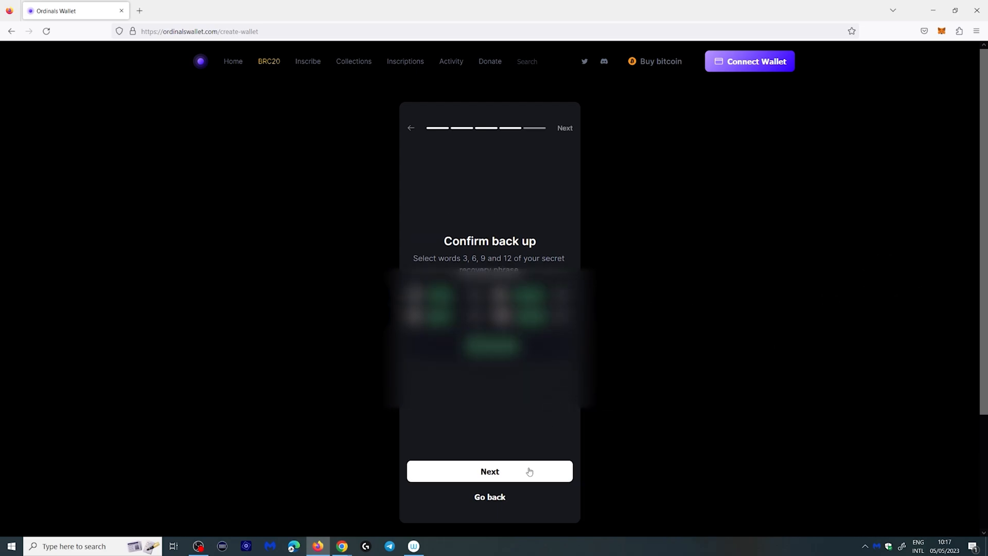
Submit the backup words, enter the wallet, and acknowledge the BTC and Ordinals-only warning
click(489, 471)
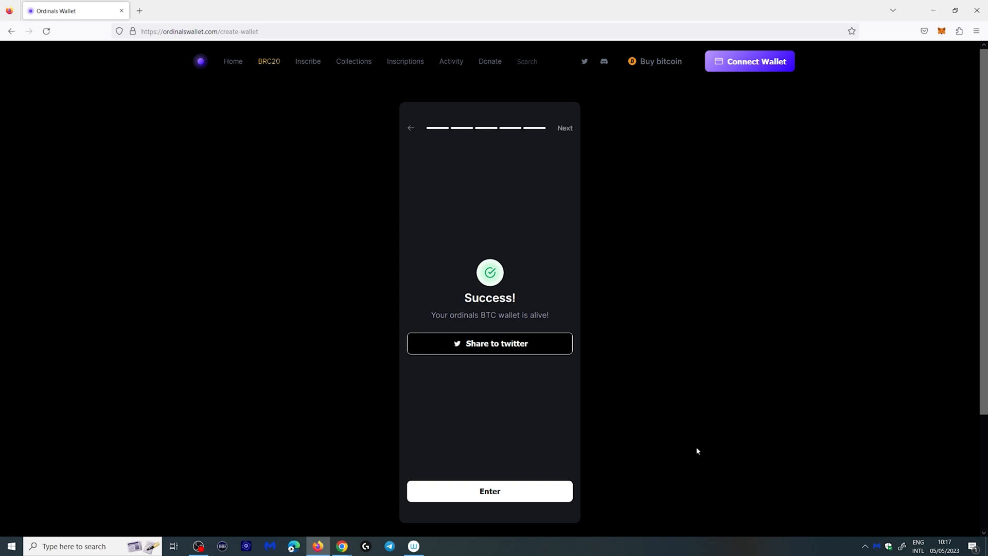
click(489, 491)
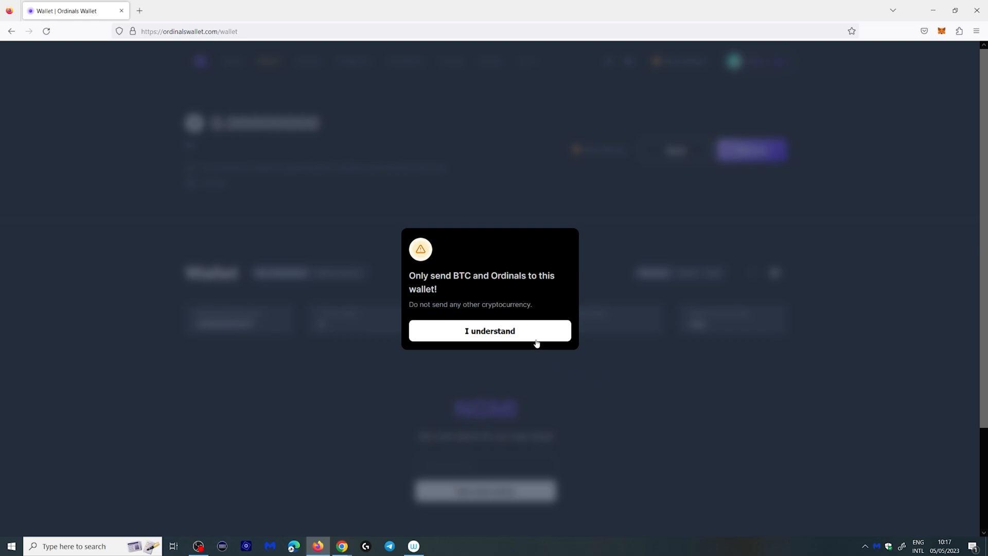
mouse_move(534, 339)
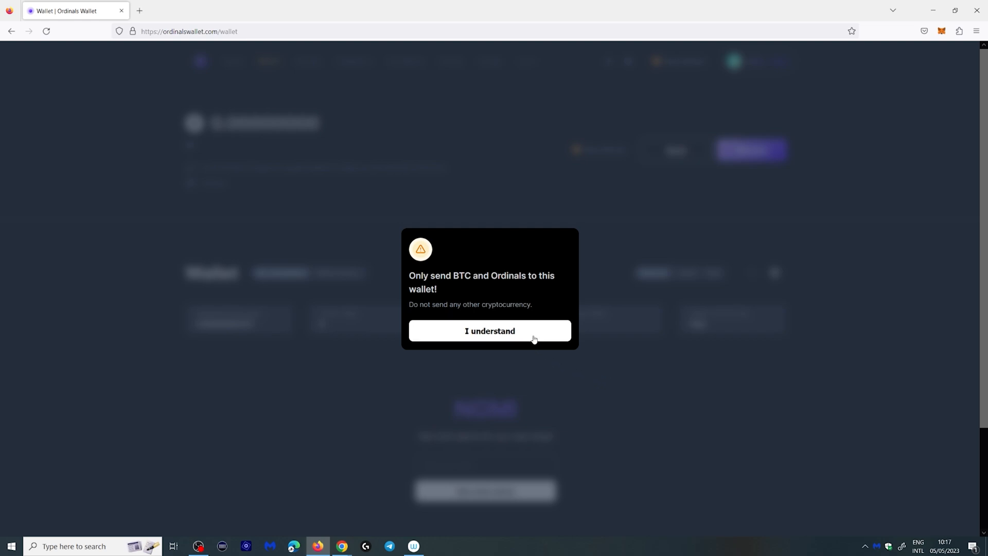
click(490, 331)
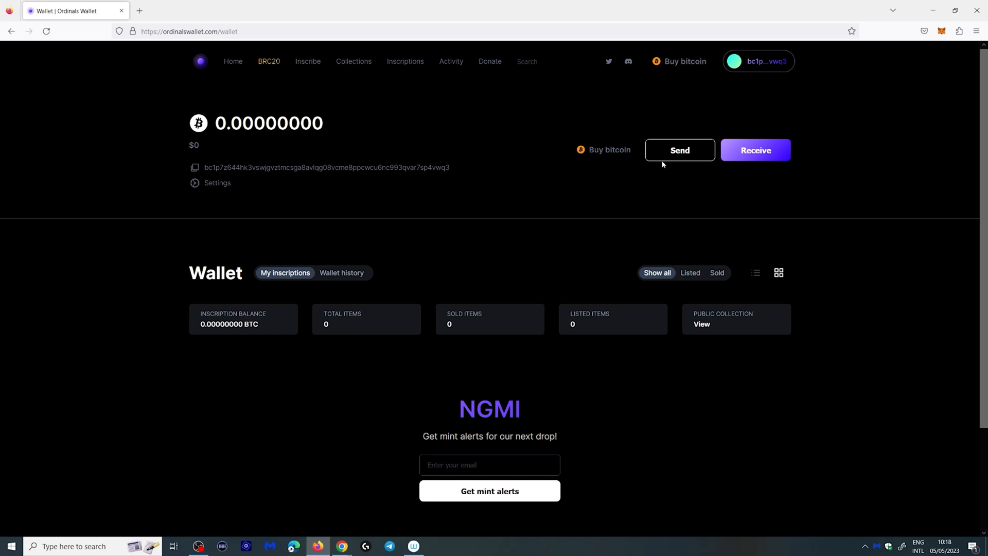
double_click(275, 124)
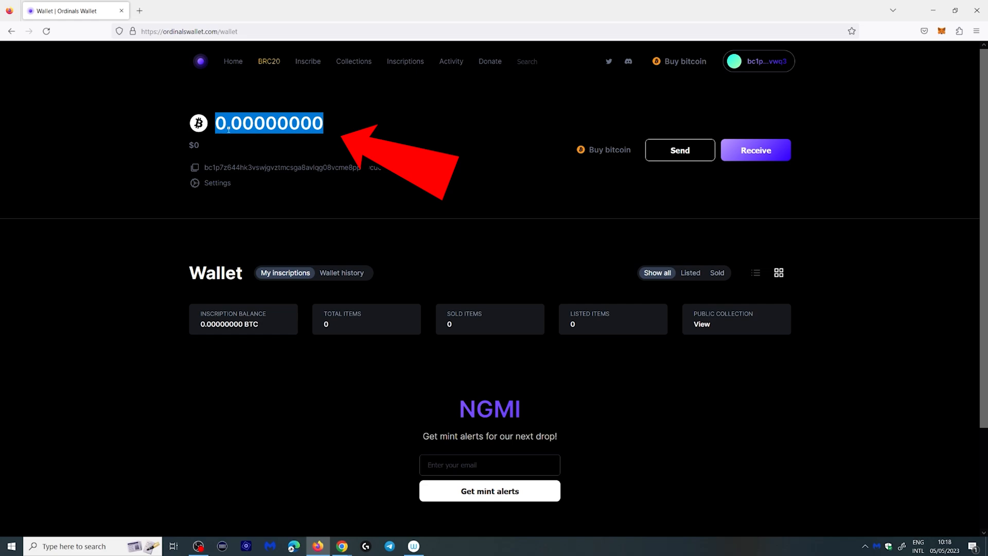
scroll(down, 3)
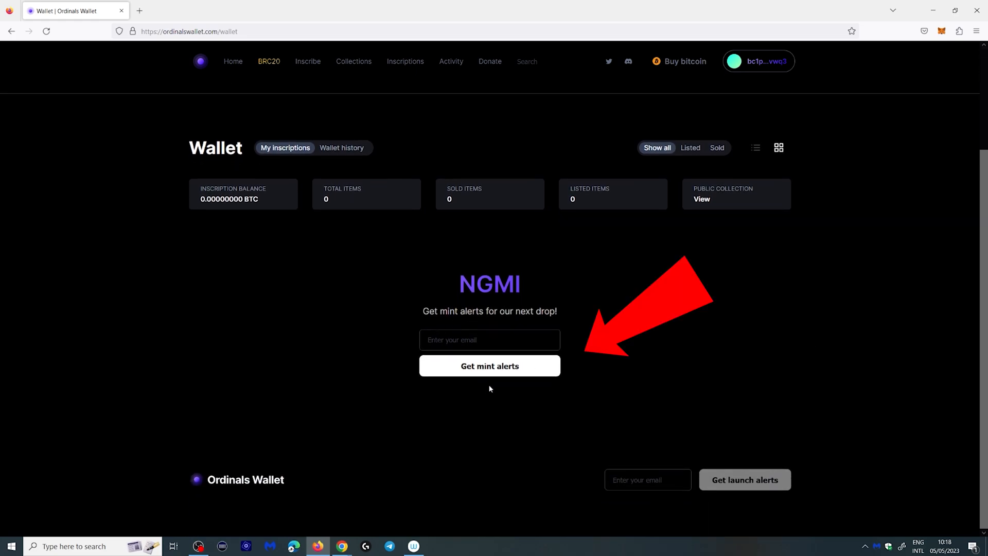
mouse_move(501, 385)
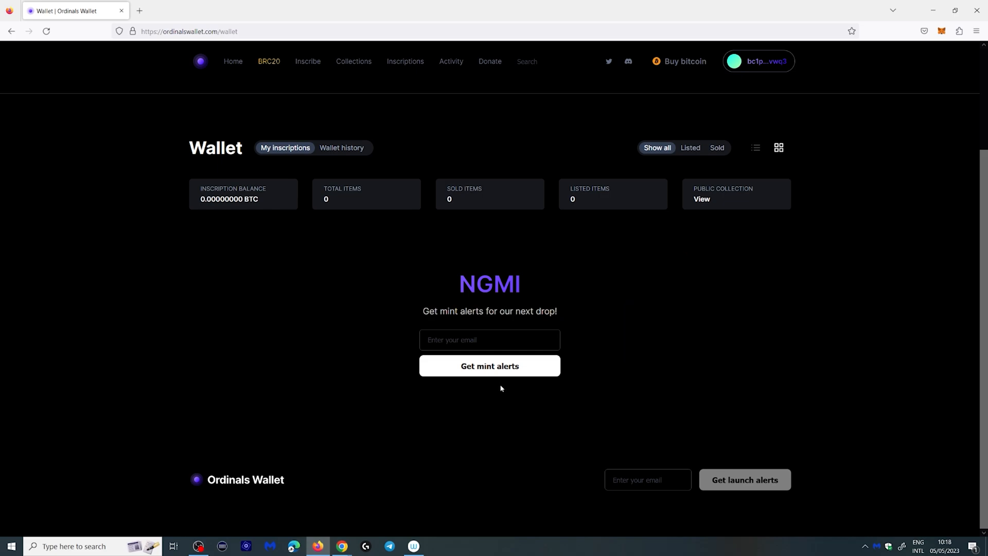
mouse_move(233, 63)
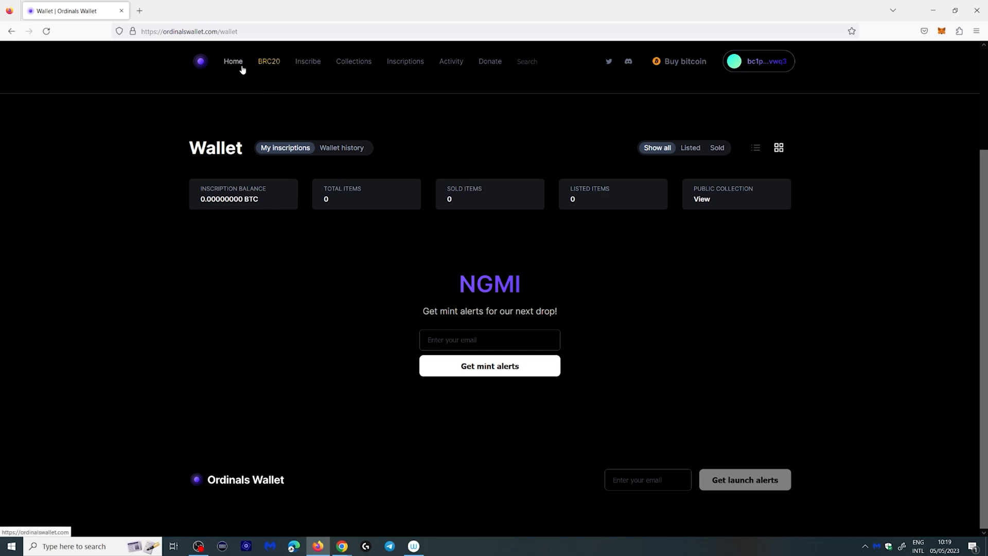
Browse the home Collections list and Inscribe page, ending on the Collections page
click(232, 61)
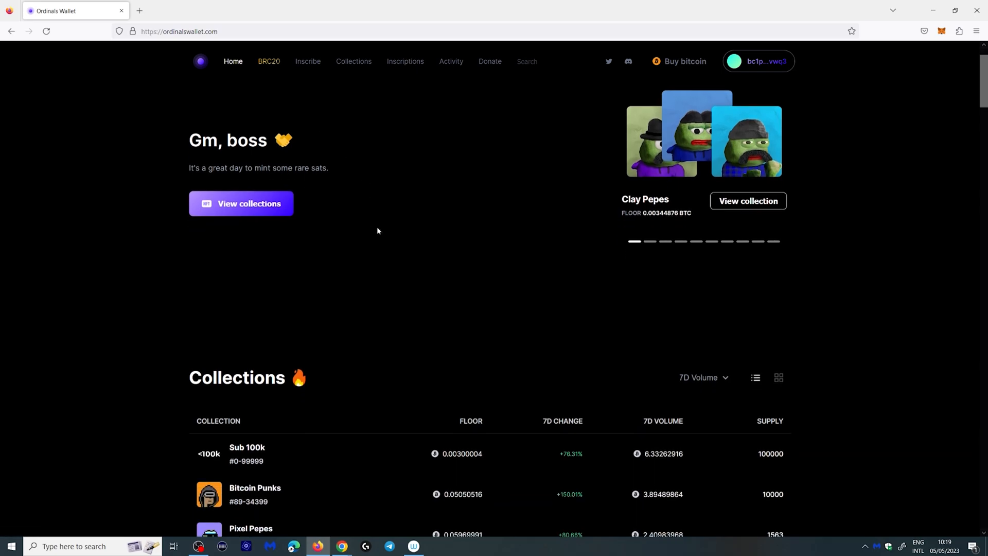
scroll(down, 3)
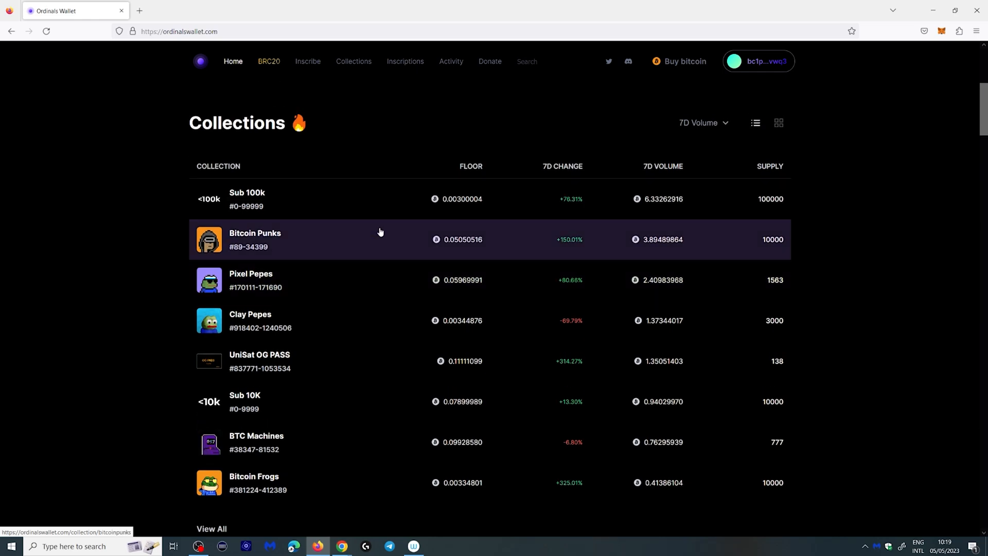
mouse_move(752, 385)
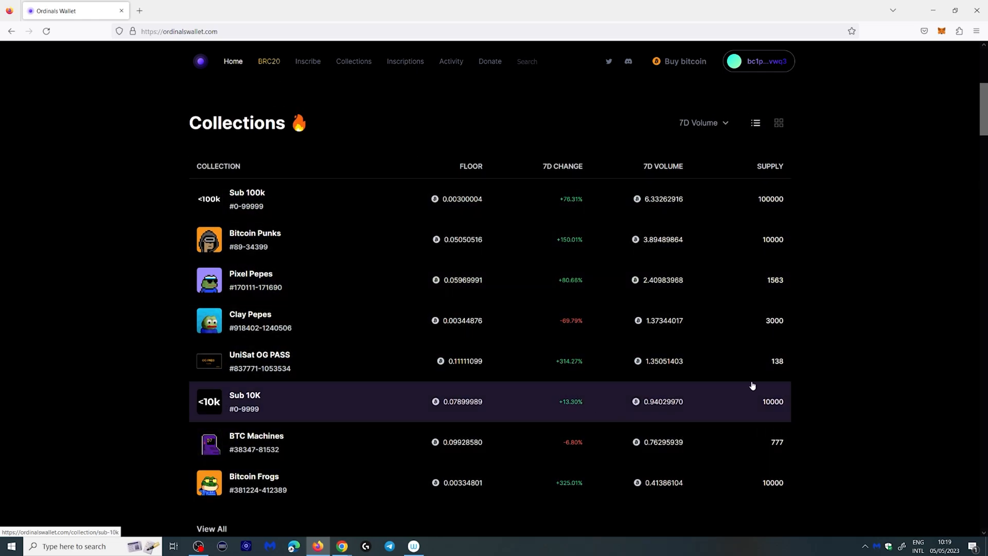
click(308, 61)
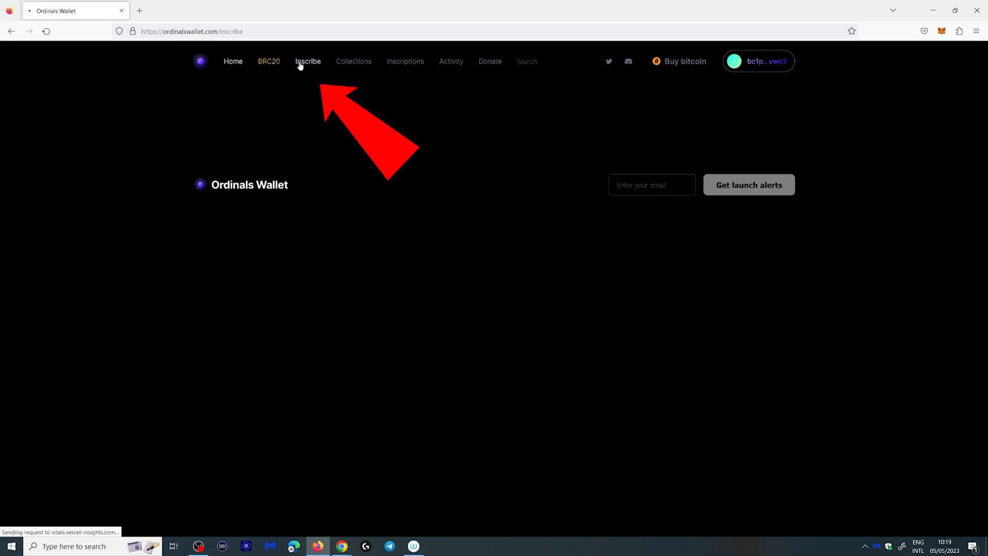
click(307, 61)
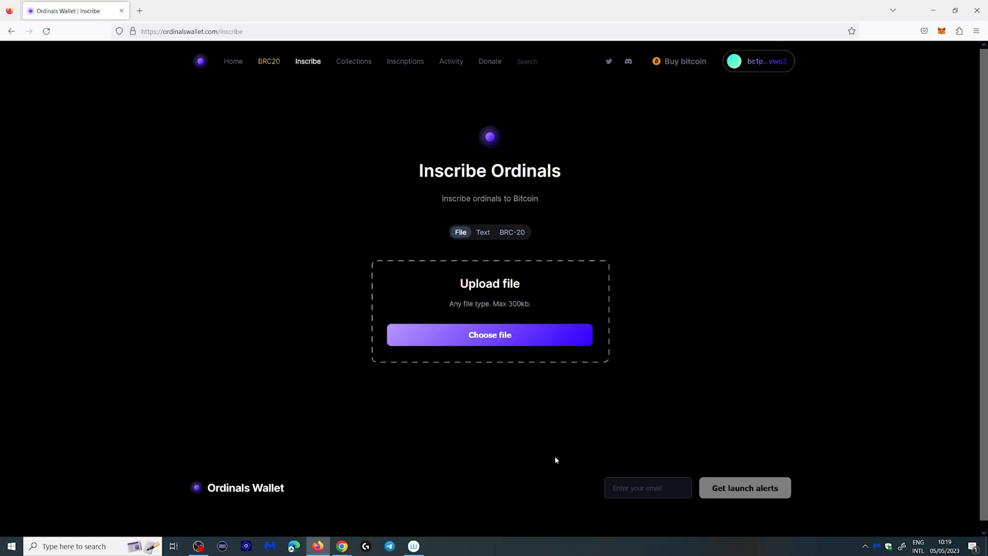
mouse_move(307, 123)
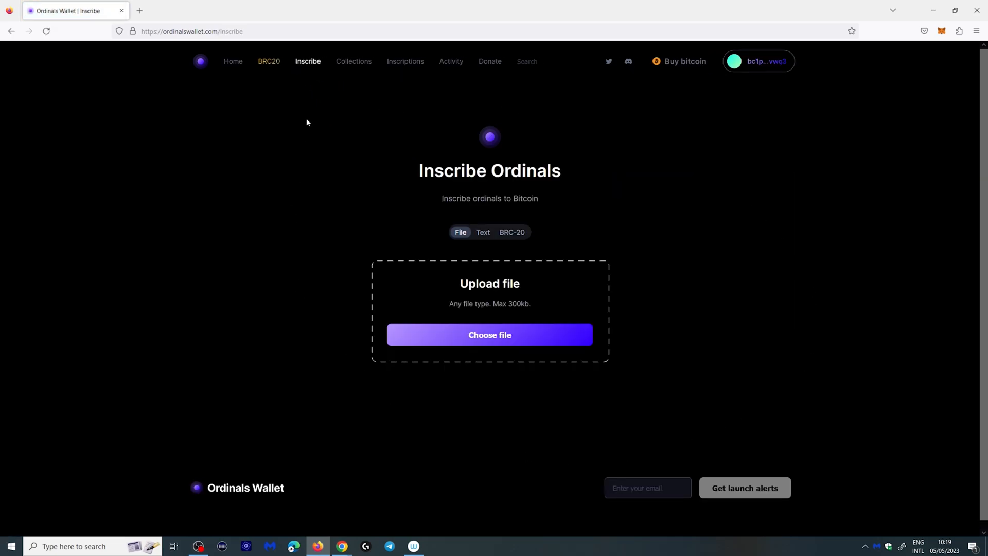
click(353, 62)
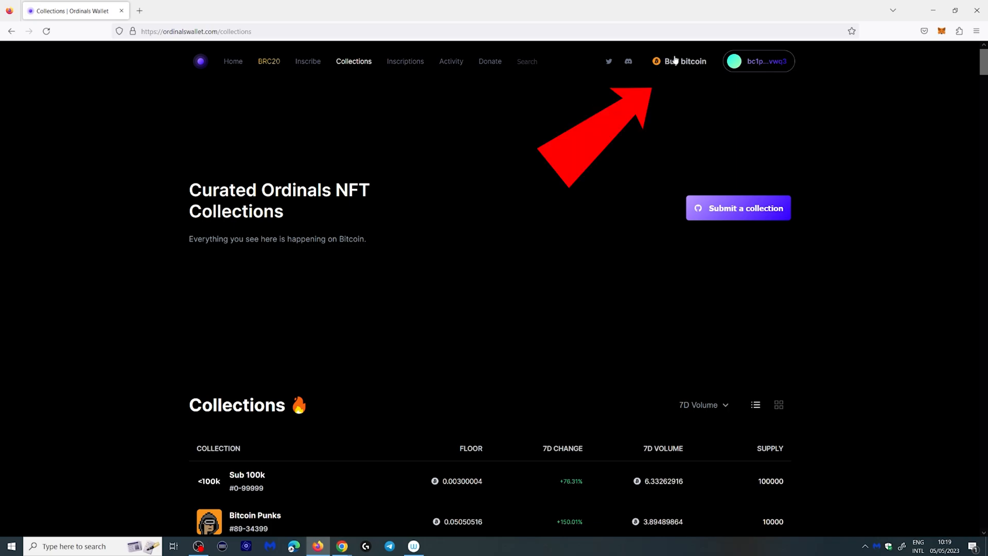
click(686, 62)
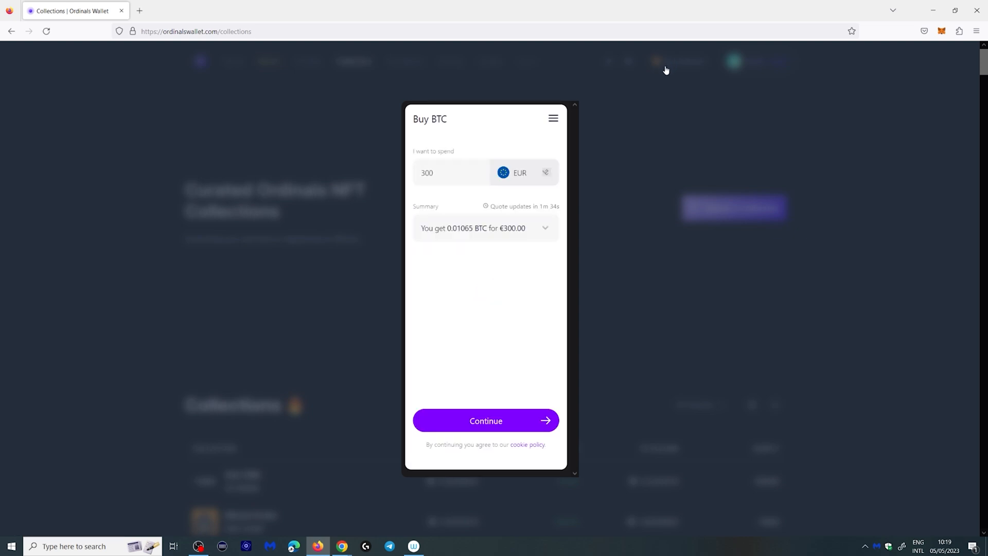
mouse_move(533, 417)
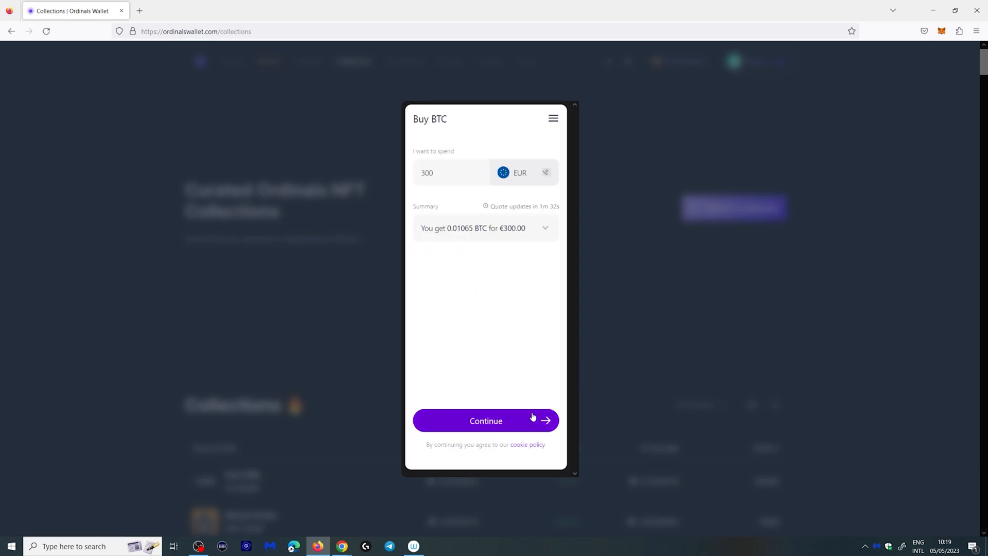
click(486, 421)
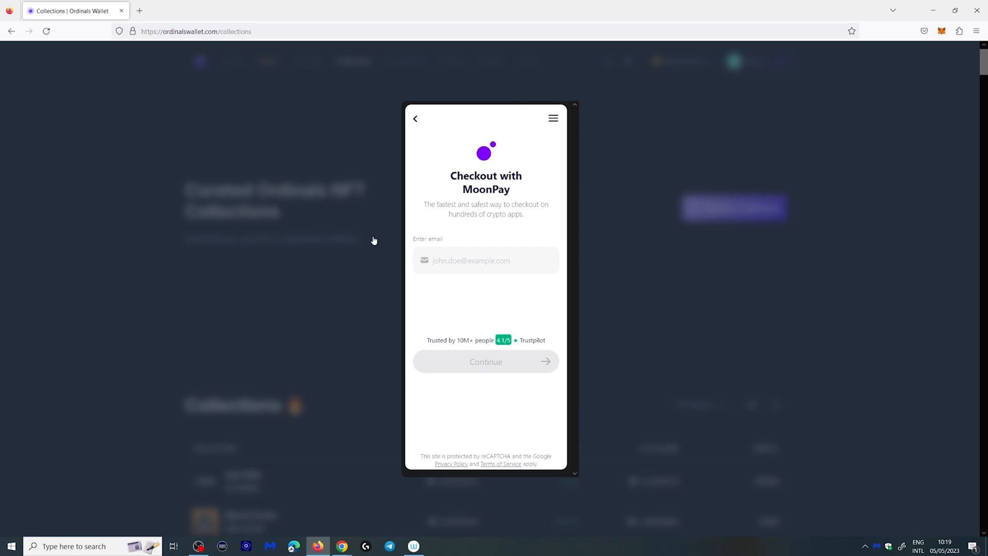
mouse_move(416, 136)
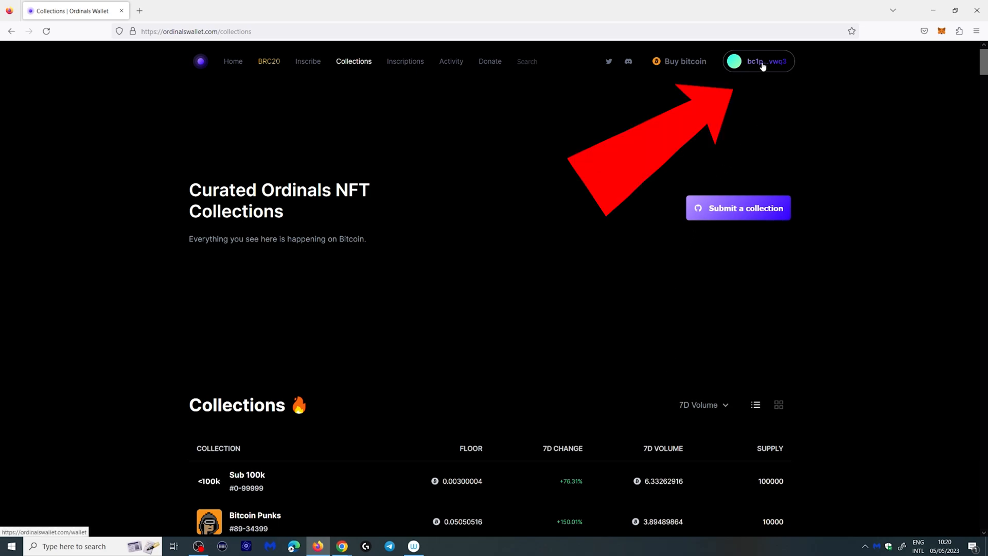
Return to the wallet via the address pill and show the Receive QR code and address
click(759, 61)
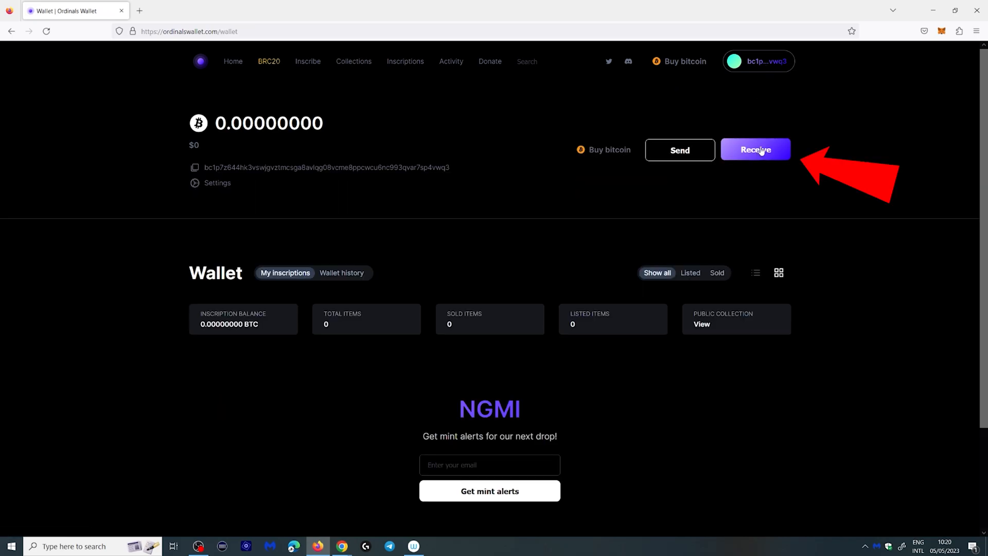
click(755, 150)
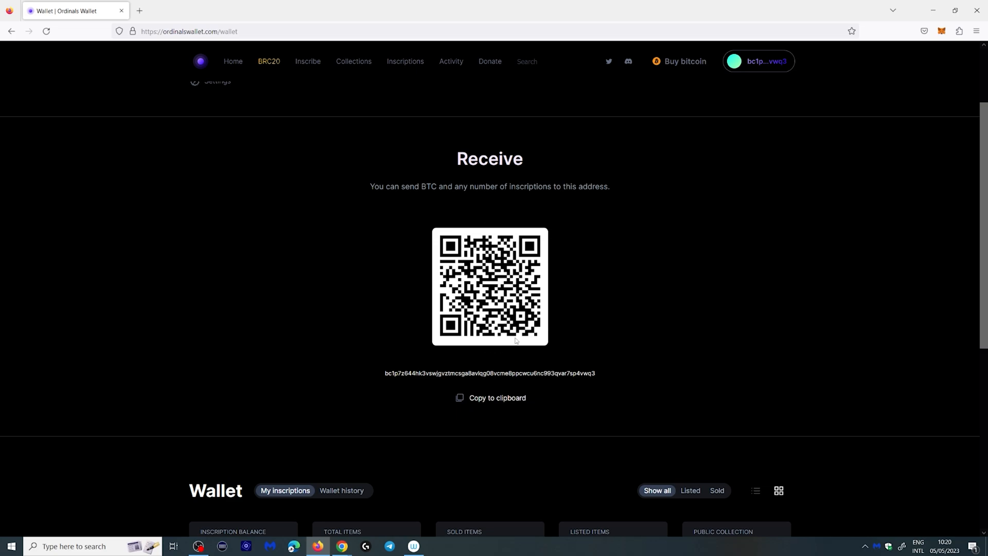
mouse_move(575, 212)
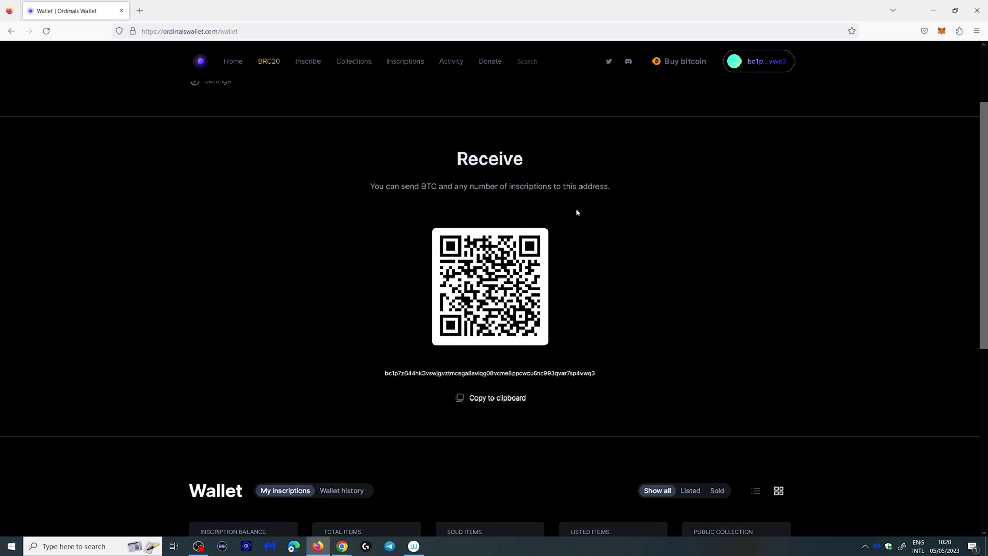
mouse_move(597, 369)
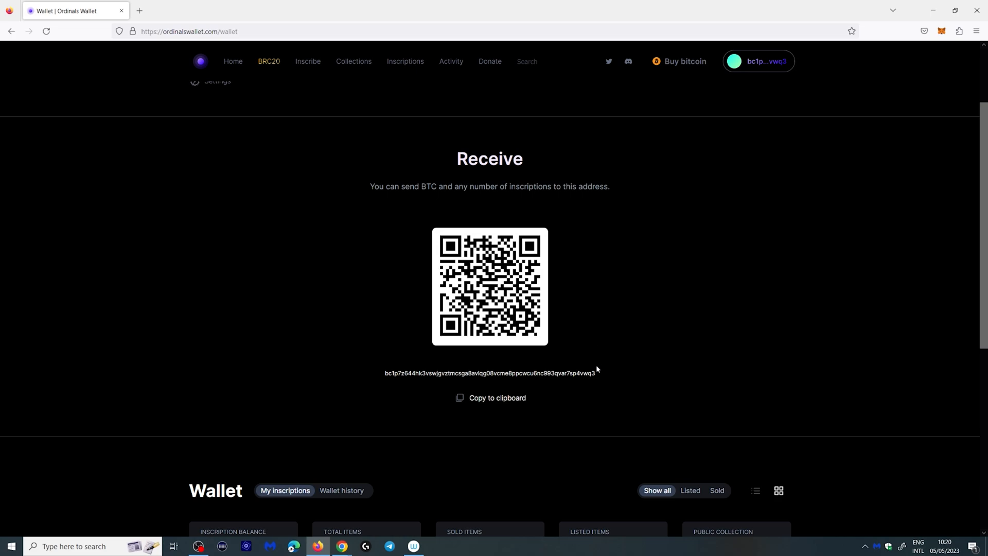
mouse_move(588, 376)
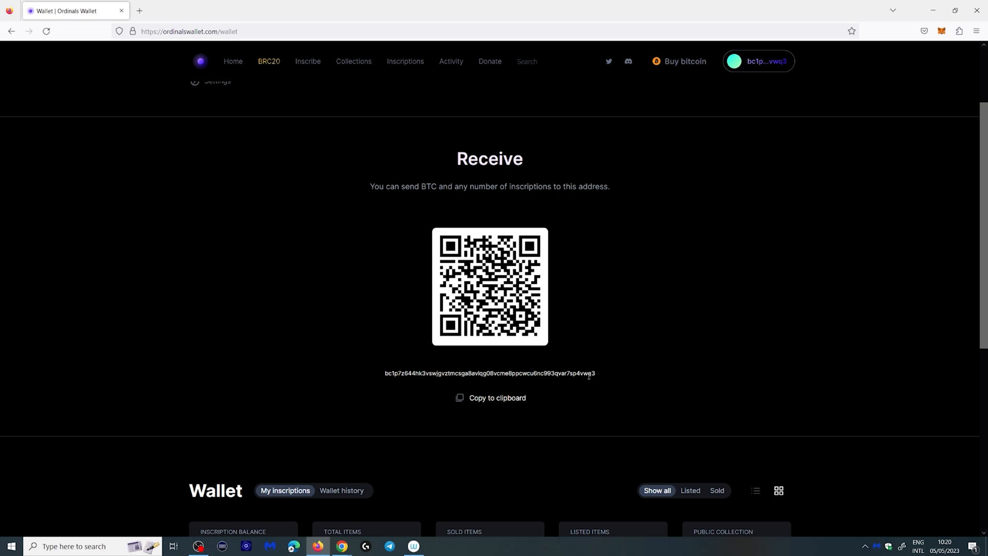